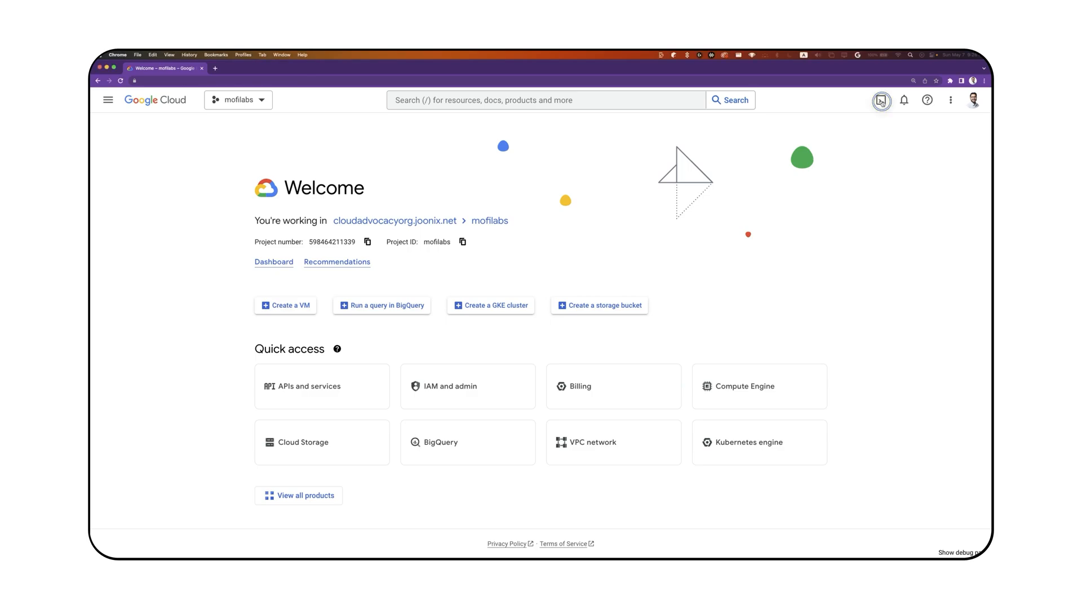
Start a Cloud Shell terminal session from the console toolbar.
click(882, 100)
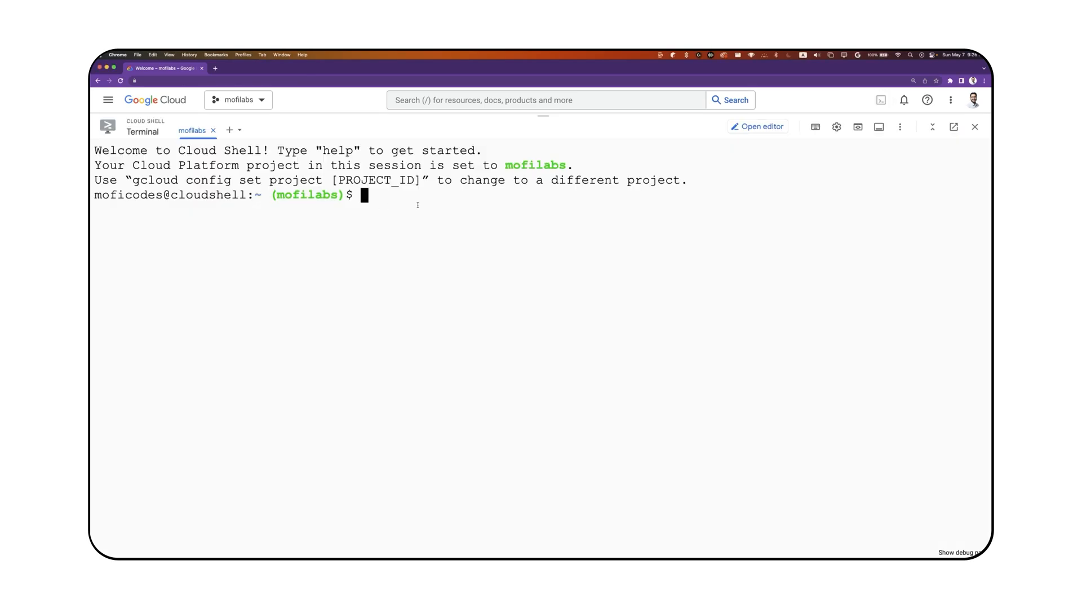
Run 'gcloud config get-value project' to confirm the active project is mofilabs.
text(gcloud config)
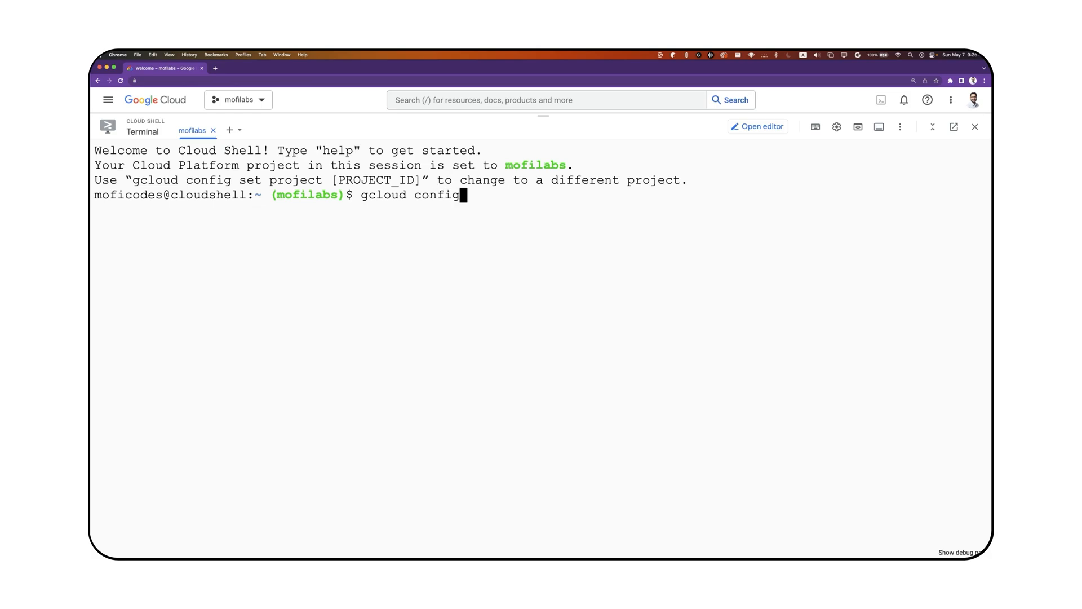
text(get-value project)
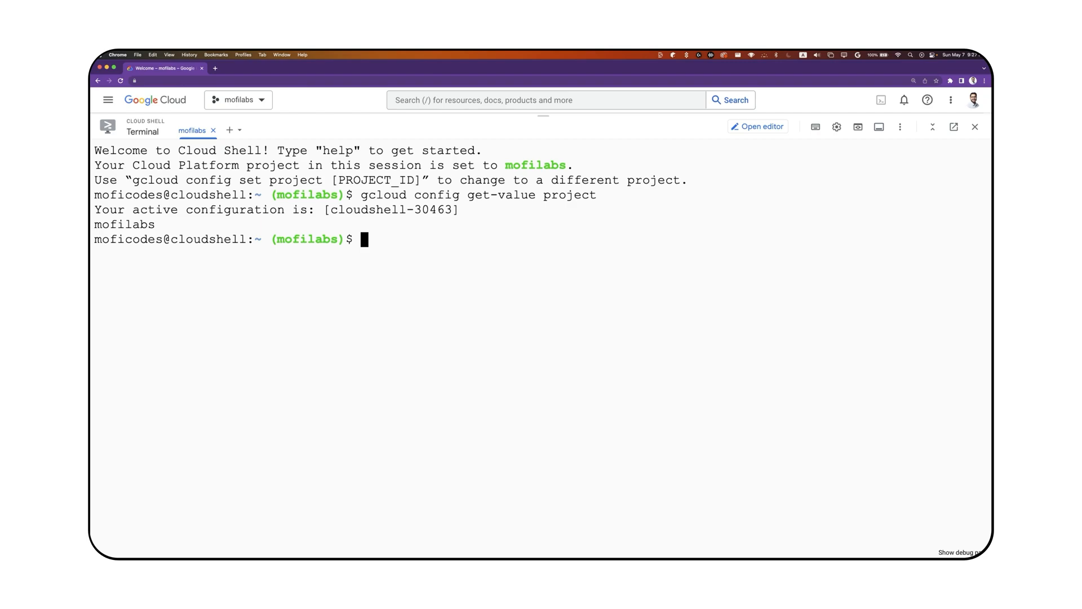
Run 'gcloud config set core/project mofilabs' to set the active project.
text(g)
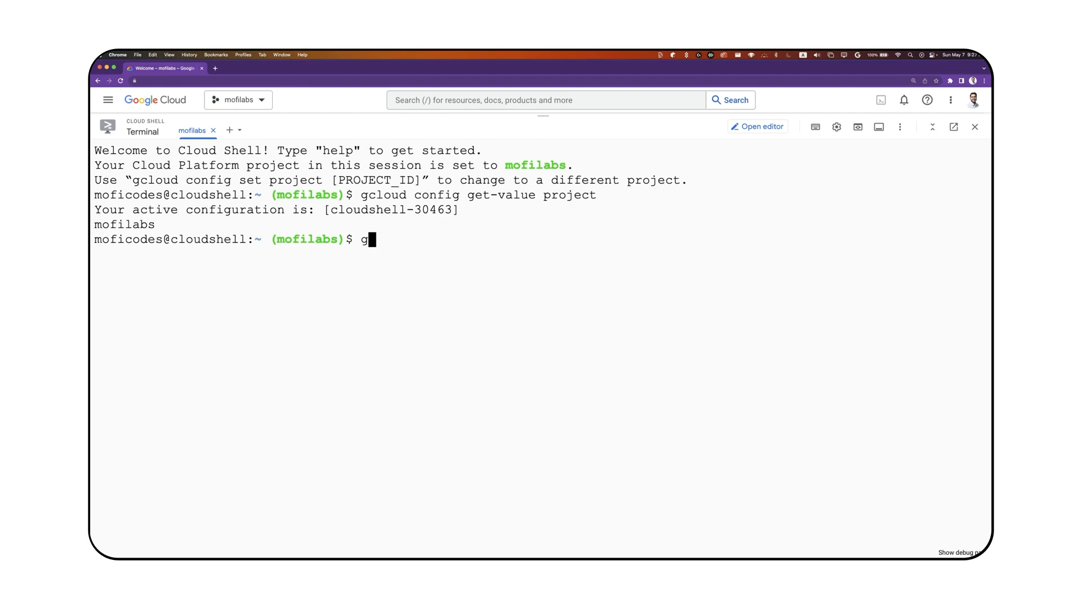
text(cloud config)
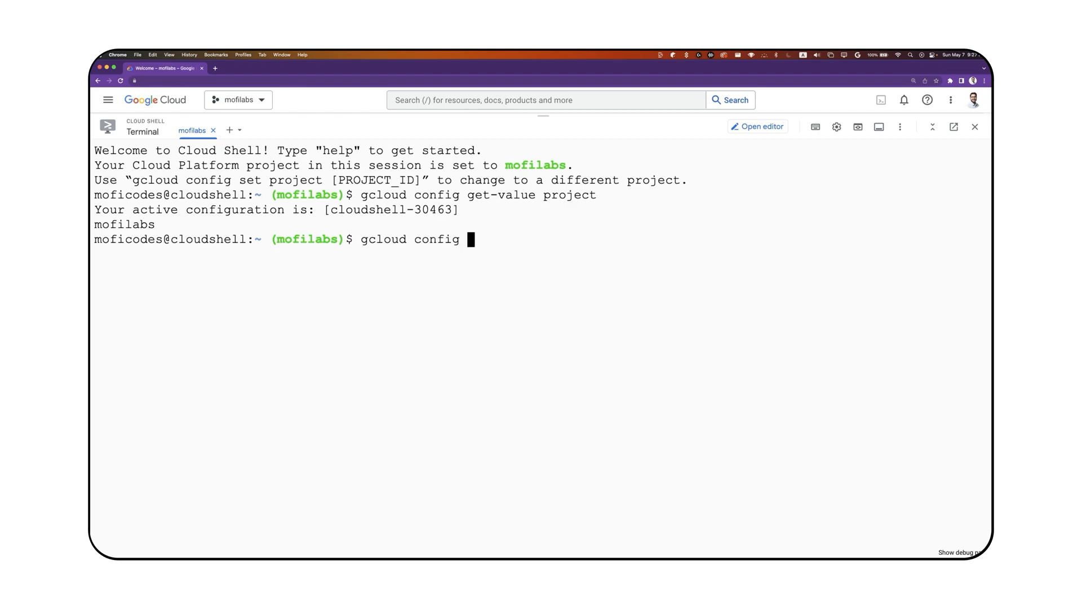
text(set core)
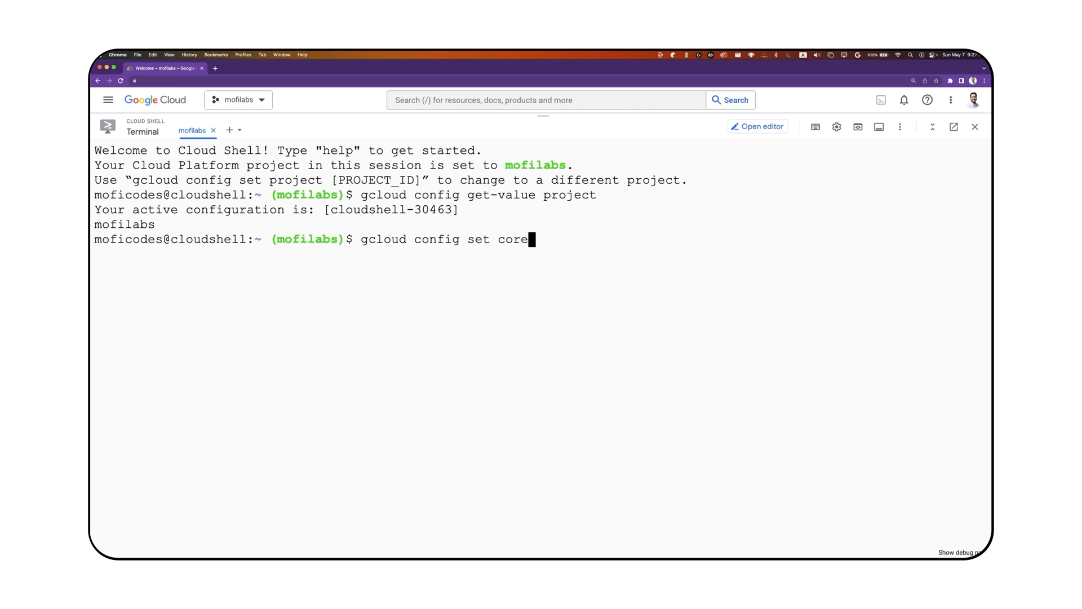
text(/project mofilabs)
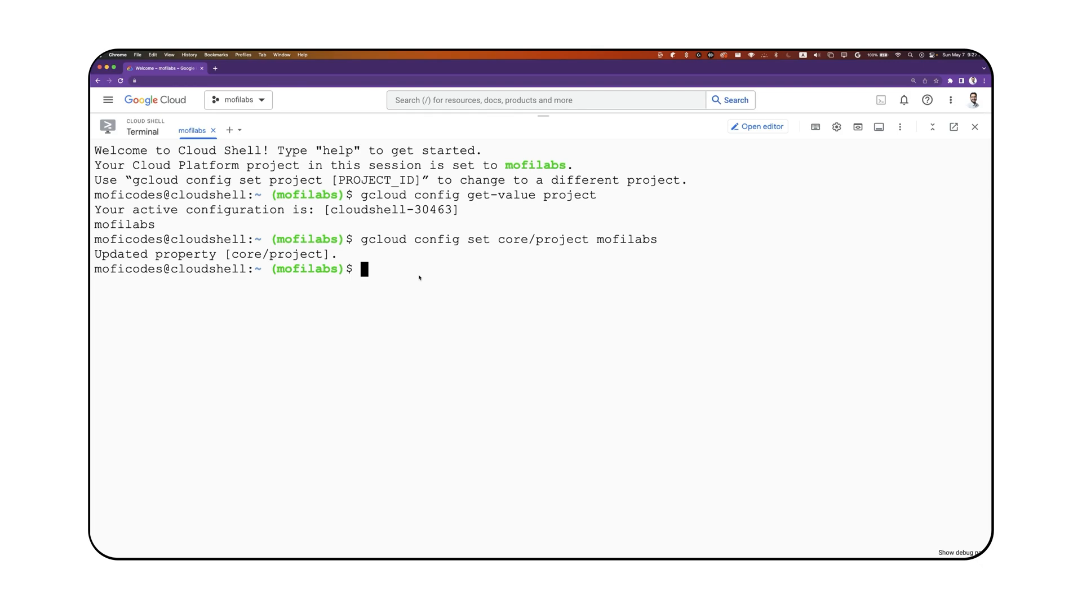
Begin 'gcloud artifacts repositories create hello' with --project=mofilabs on continued lines.
text(gcloud a)
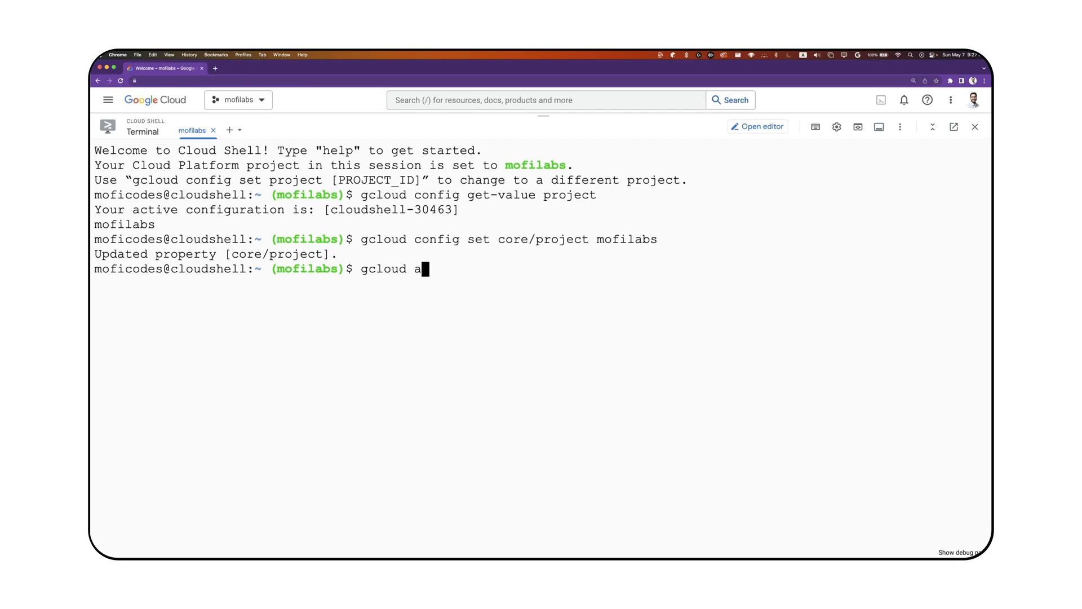
text(rtifacts repositories c)
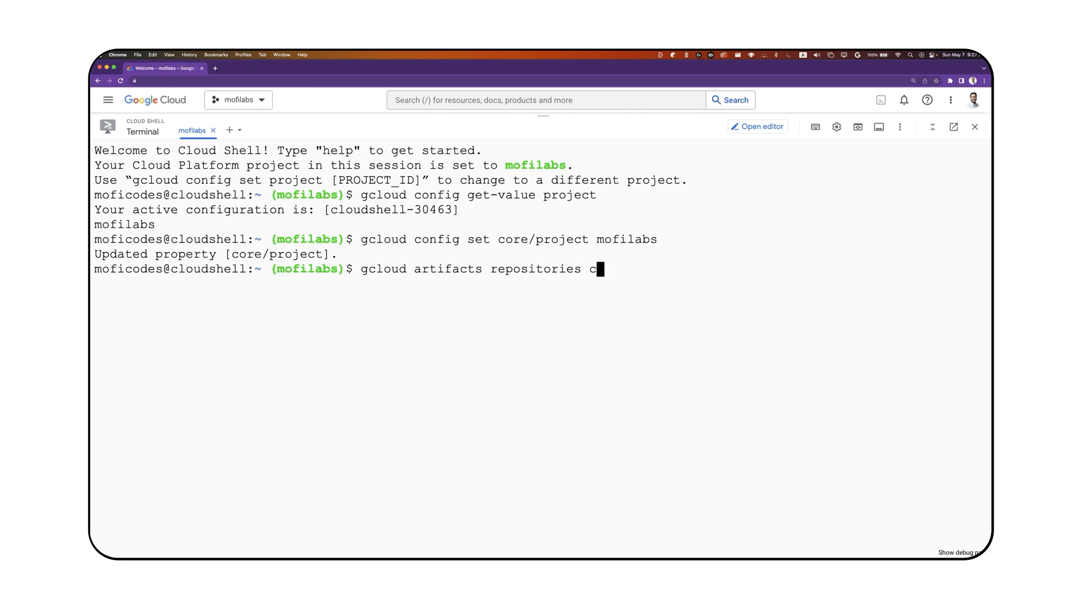
text(reate hello \)
text(--project)
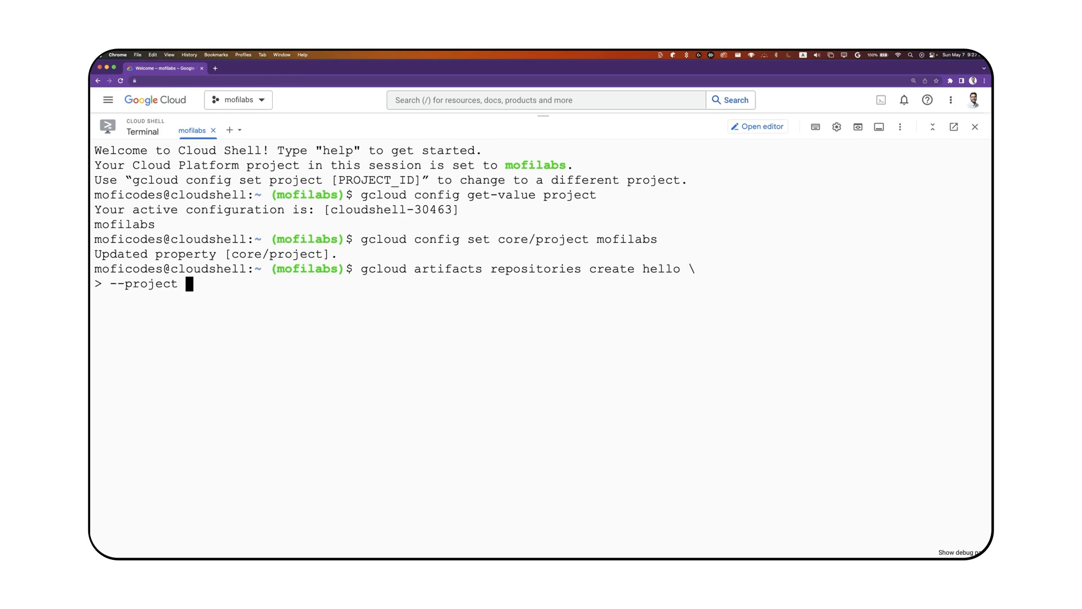
text(=mofil)
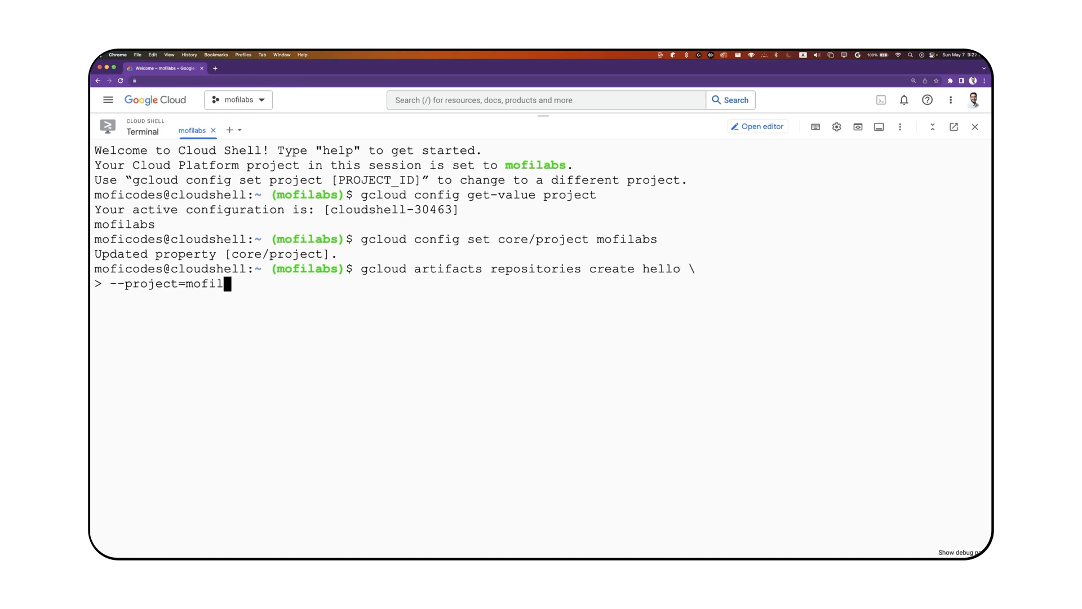
text(abs \)
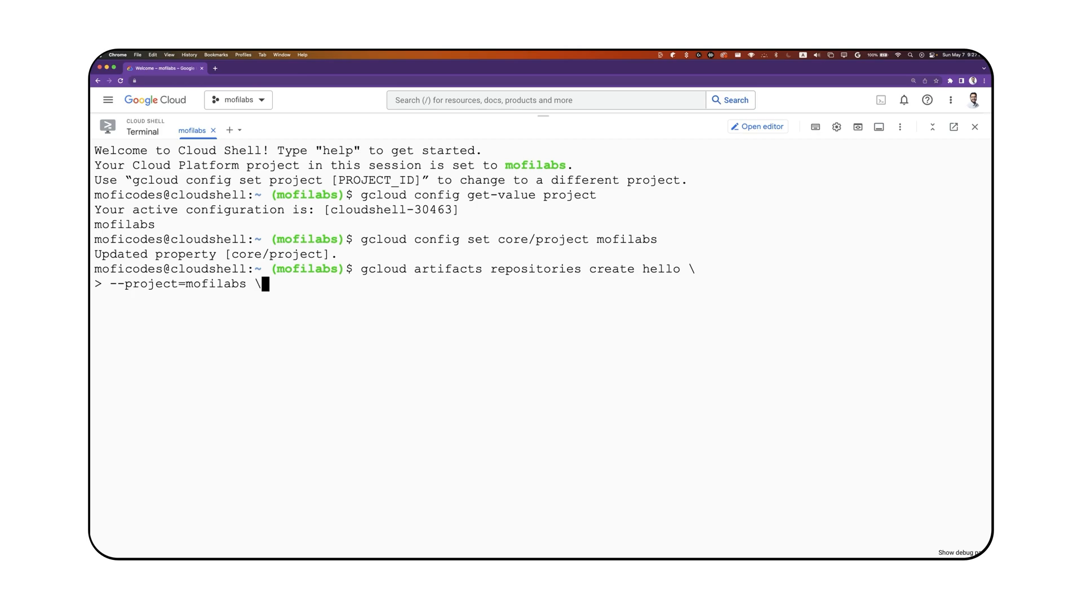
Add --repository-format=docker and --location us-central-1 to the create command.
text(--repositoru)
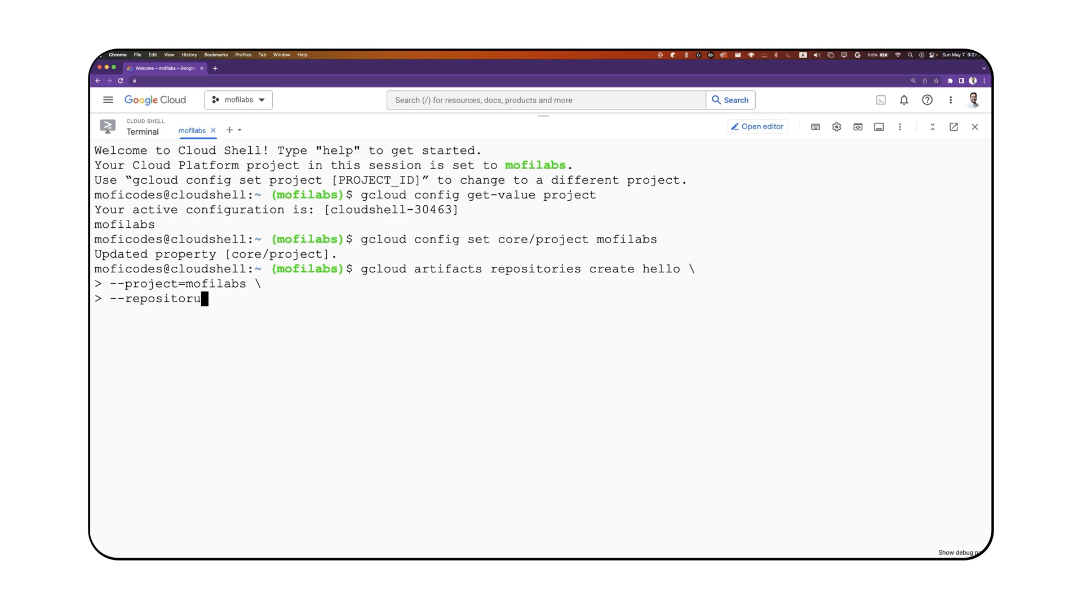
text(y-format)
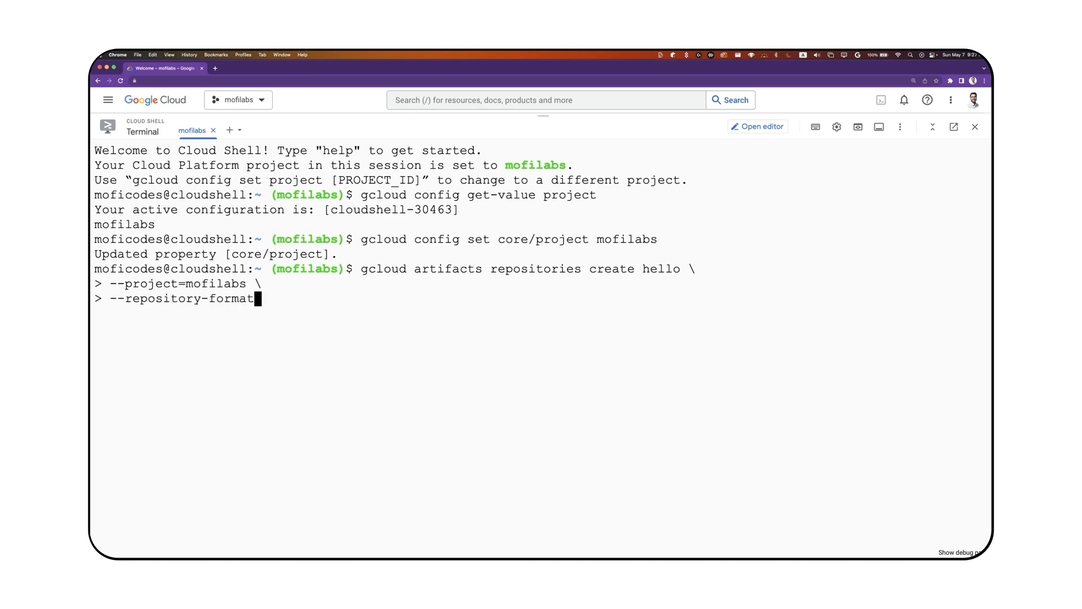
text(=docker \)
text(--location=)
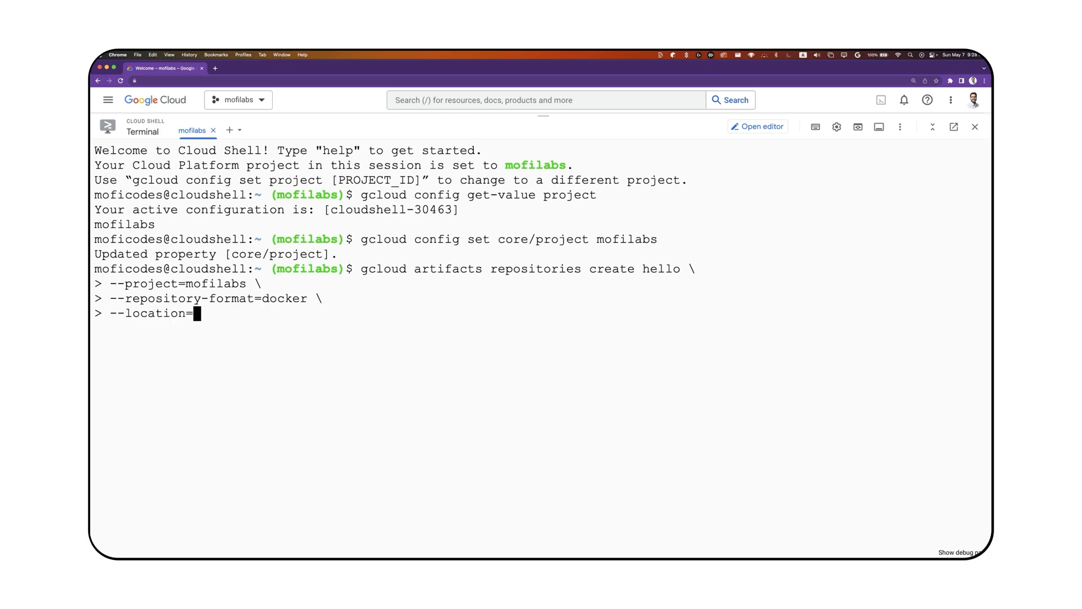
text(us-central)
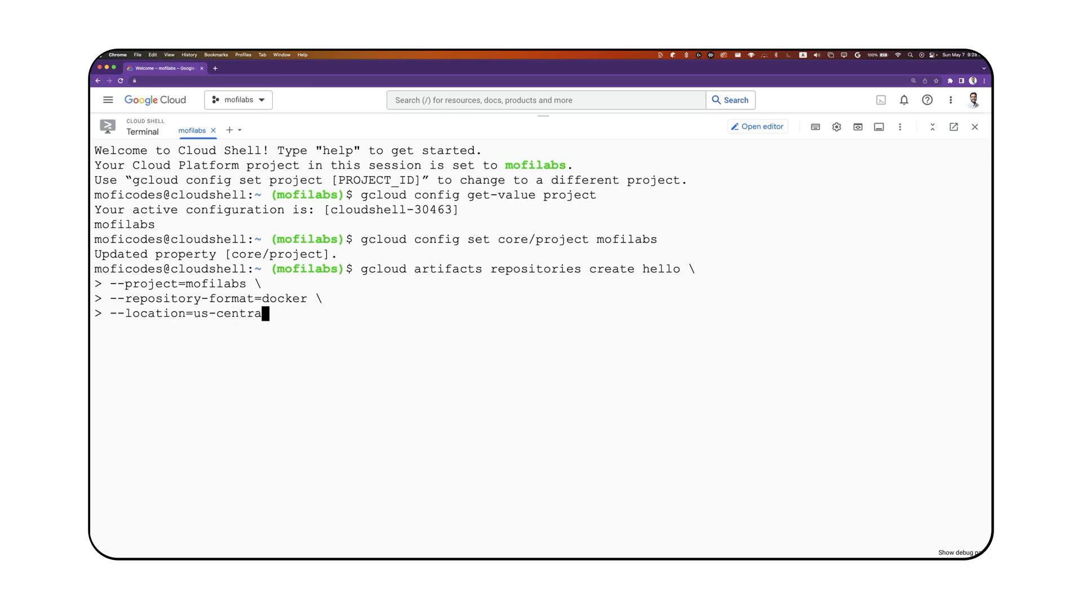
text(l-1)
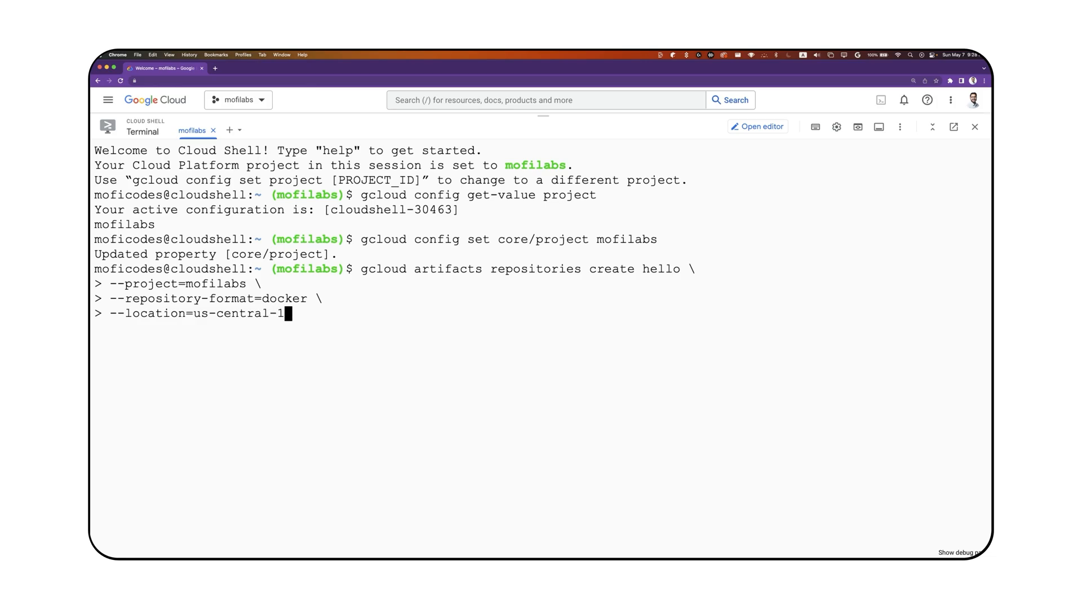